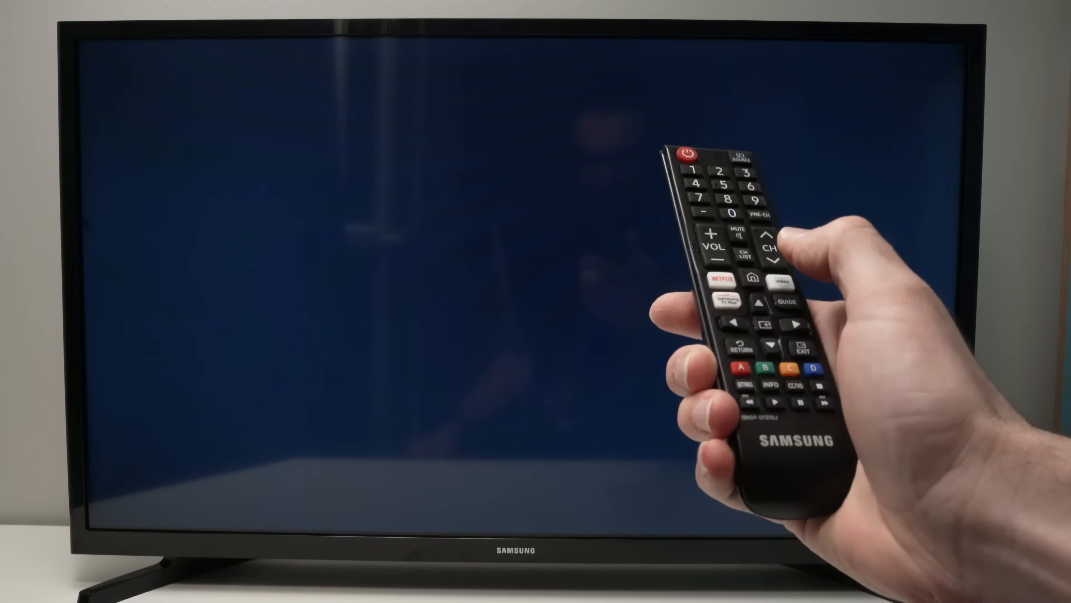
Bring up the Home launcher and enter the full Settings menu from the Quick Settings row.
click(752, 277)
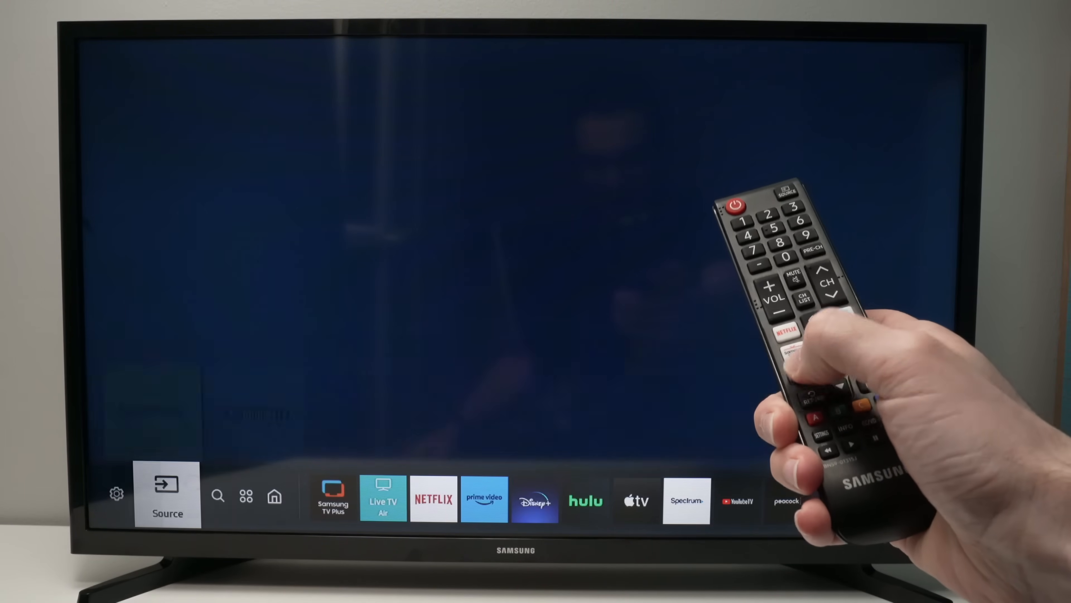
click(116, 494)
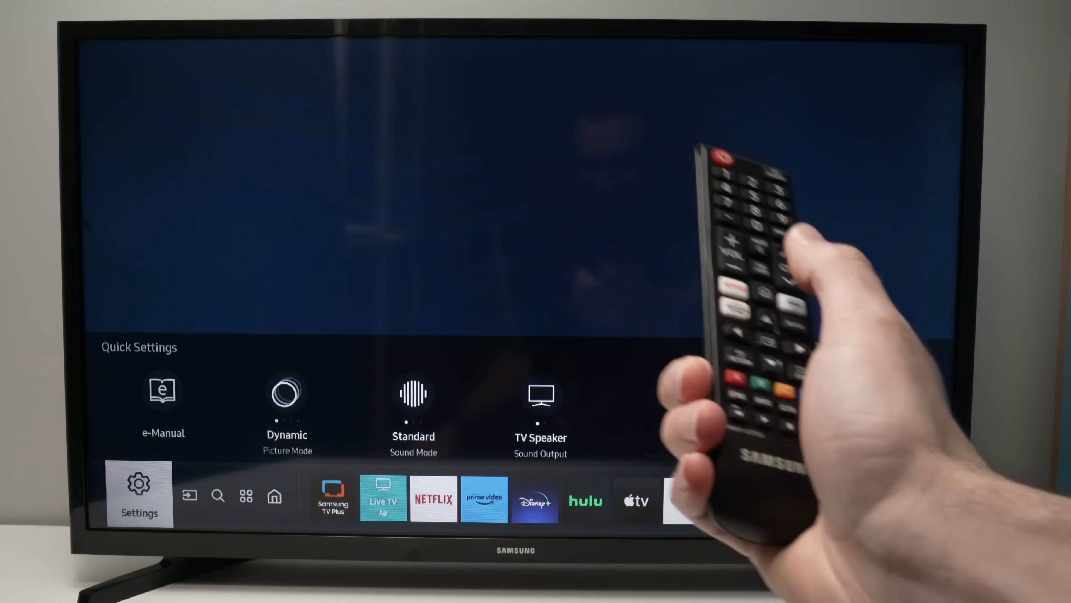
click(140, 495)
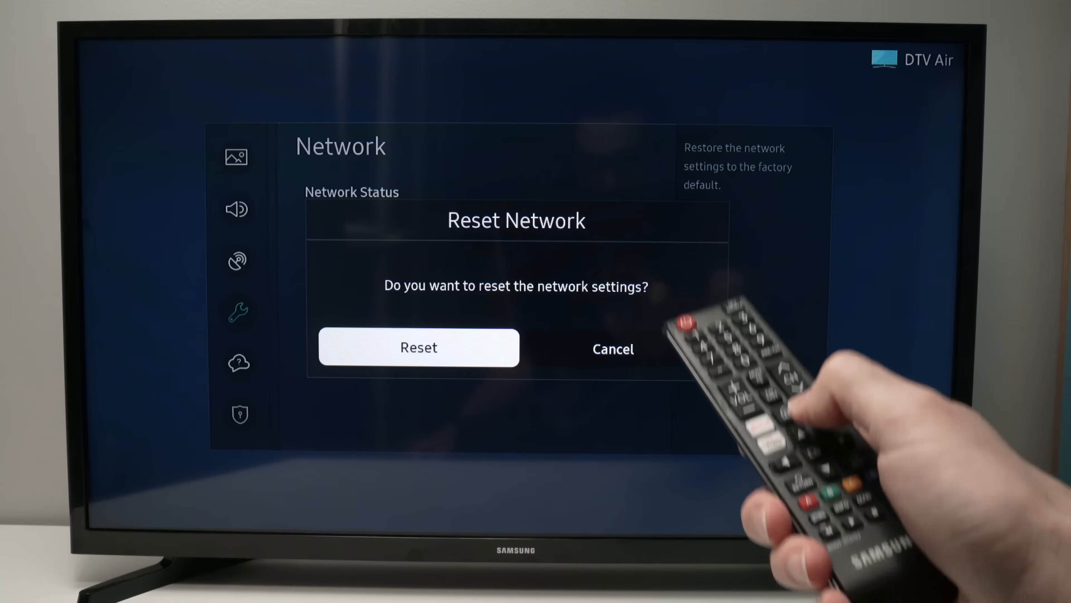
Confirm the Reset Network prompt so the network settings return to factory defaults.
click(418, 347)
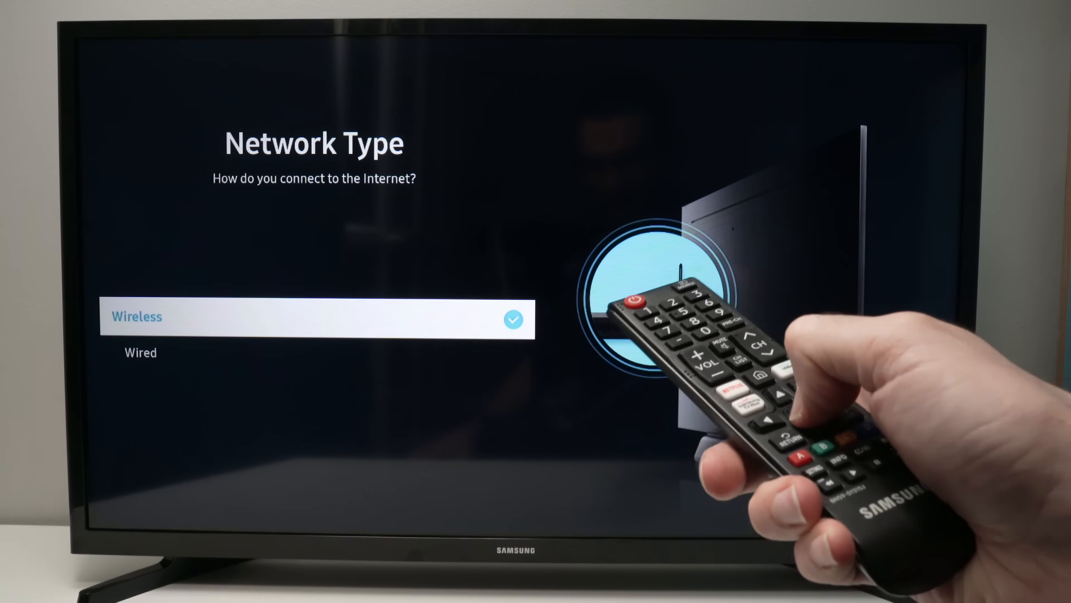
Join the Magic Mamaliga wireless network with its password entered and submitted.
click(314, 319)
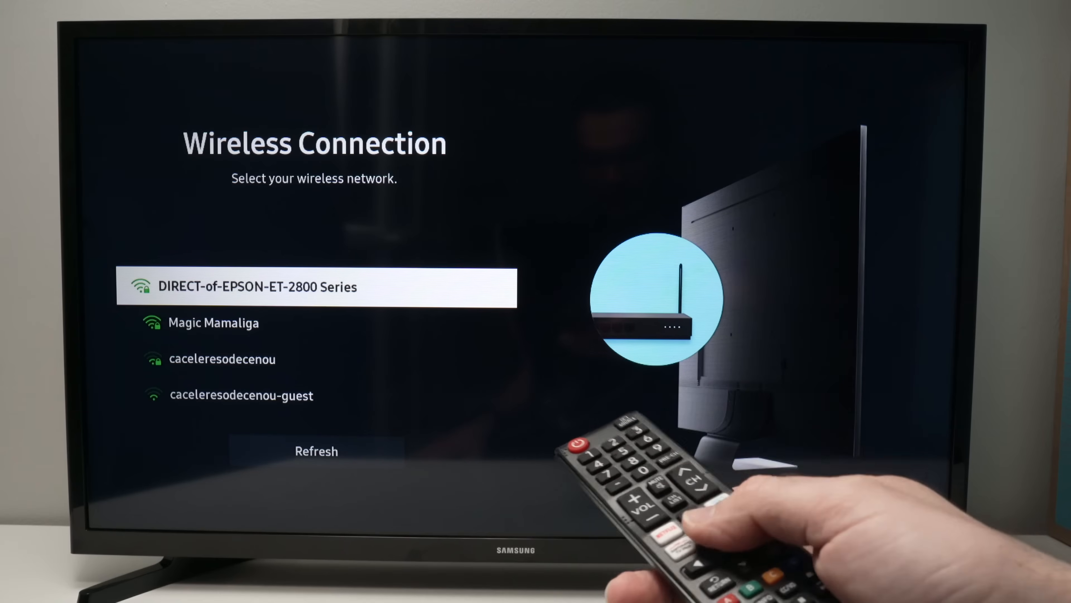
key(Down)
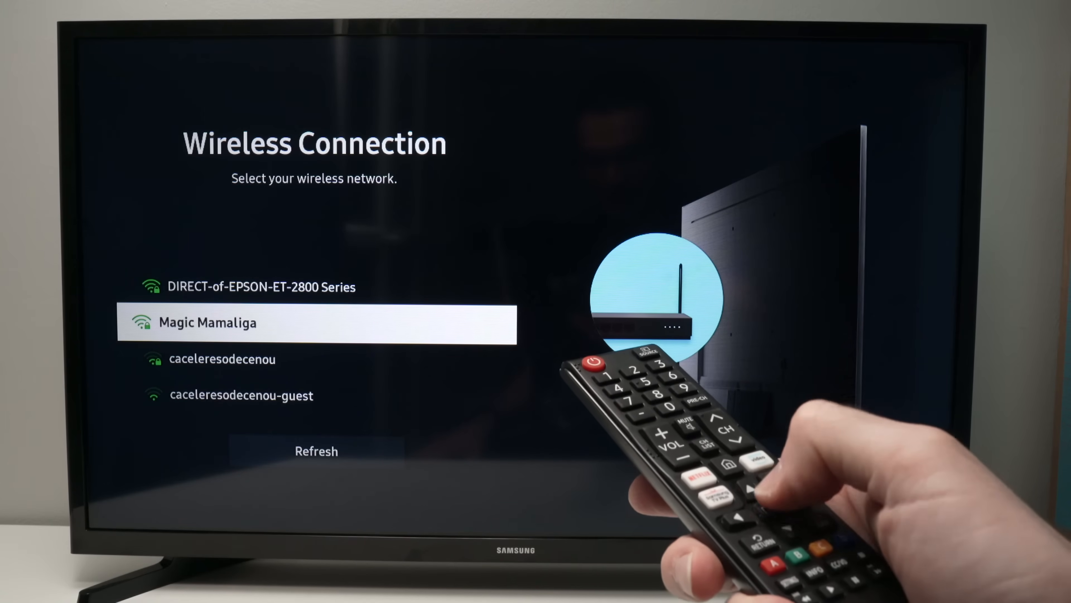
click(316, 323)
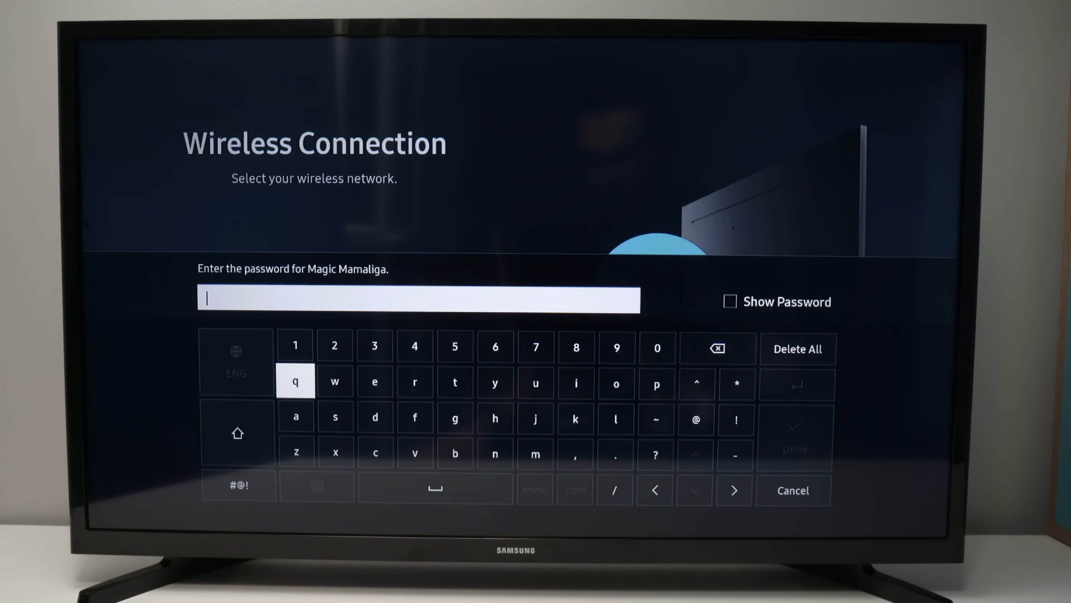
text(**********)
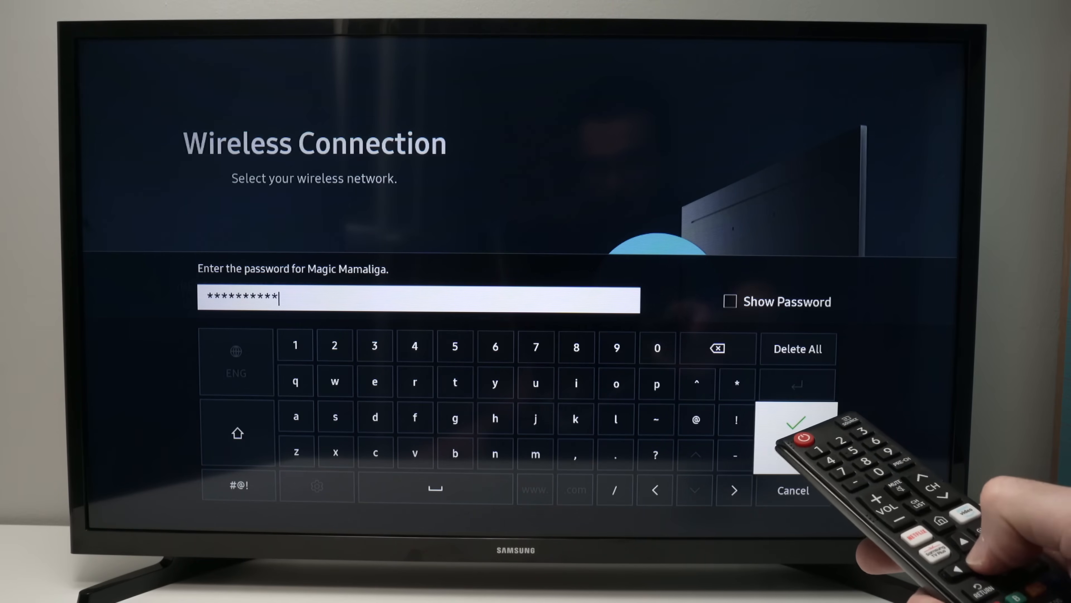
click(796, 424)
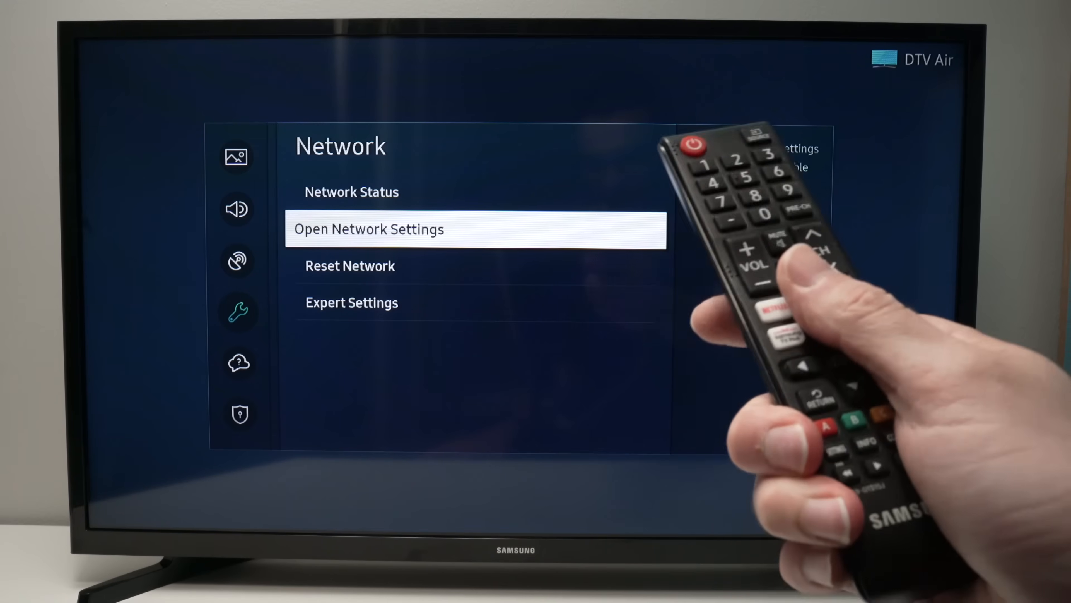
Leave the Network menu and return to the Home launcher bar.
key(Down)
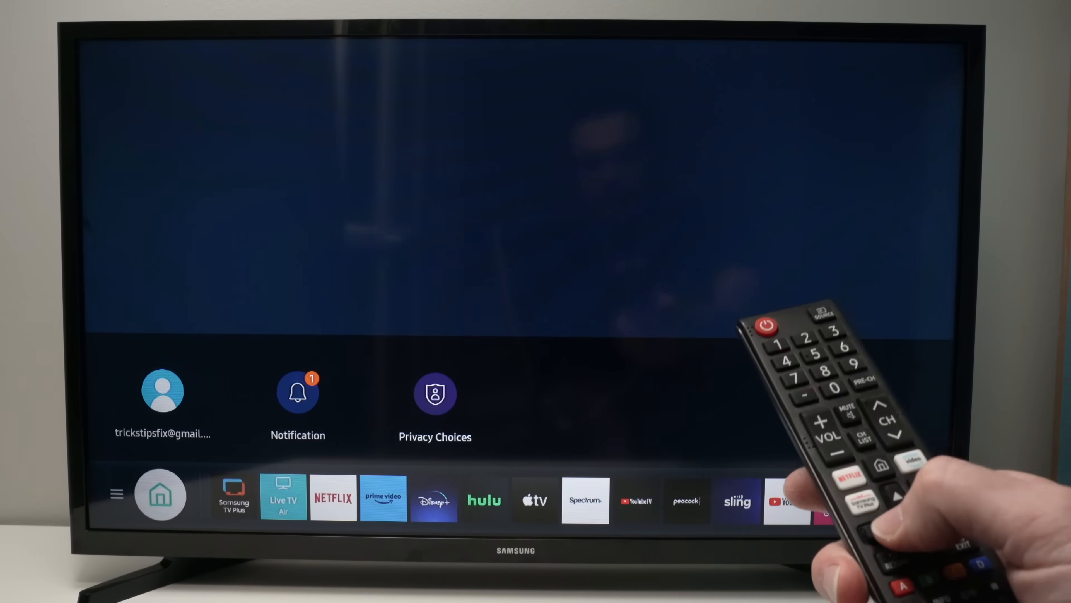
Re-enter Settings > General and highlight the Reset (factory reset) entry without starting it.
key(source)
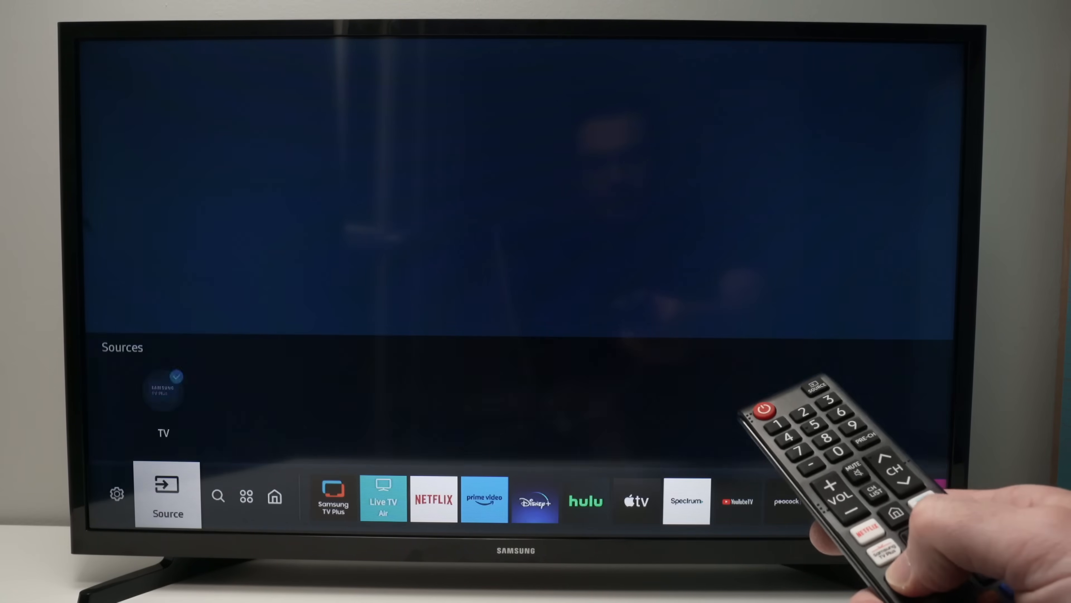
click(116, 494)
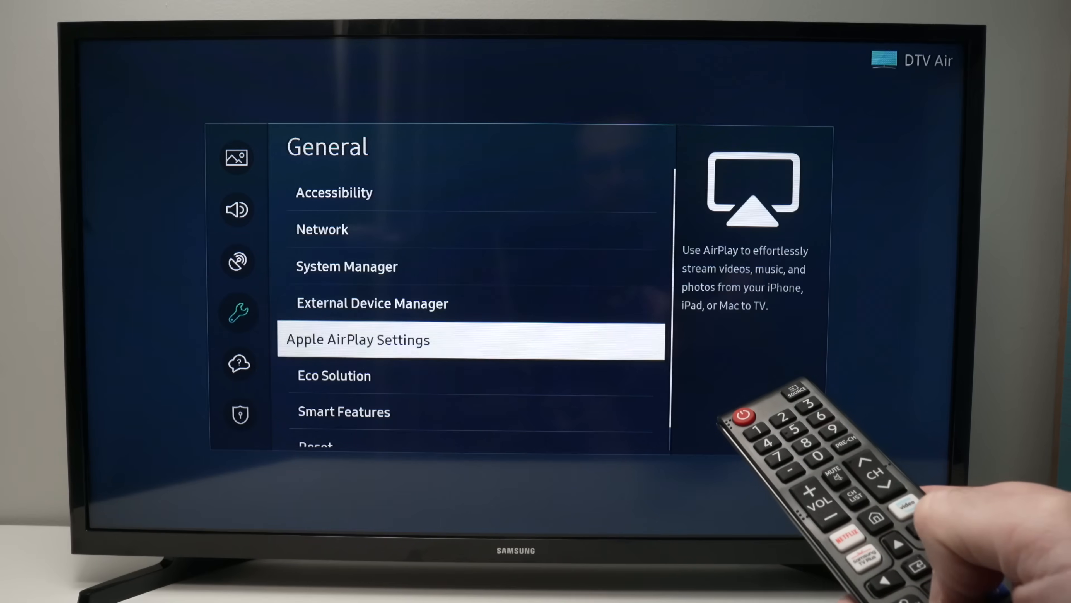
key(down)
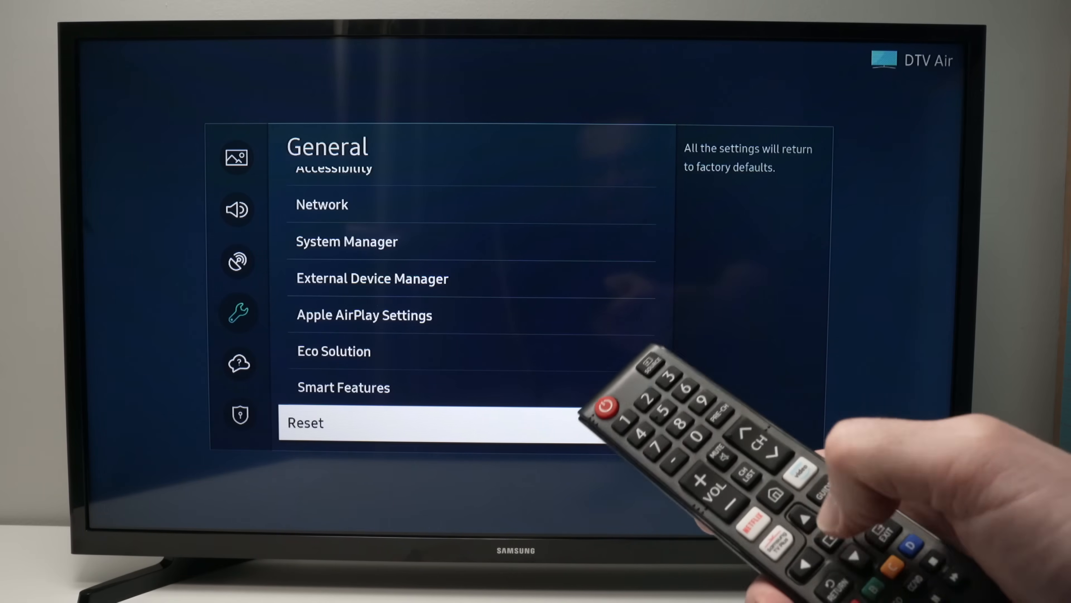